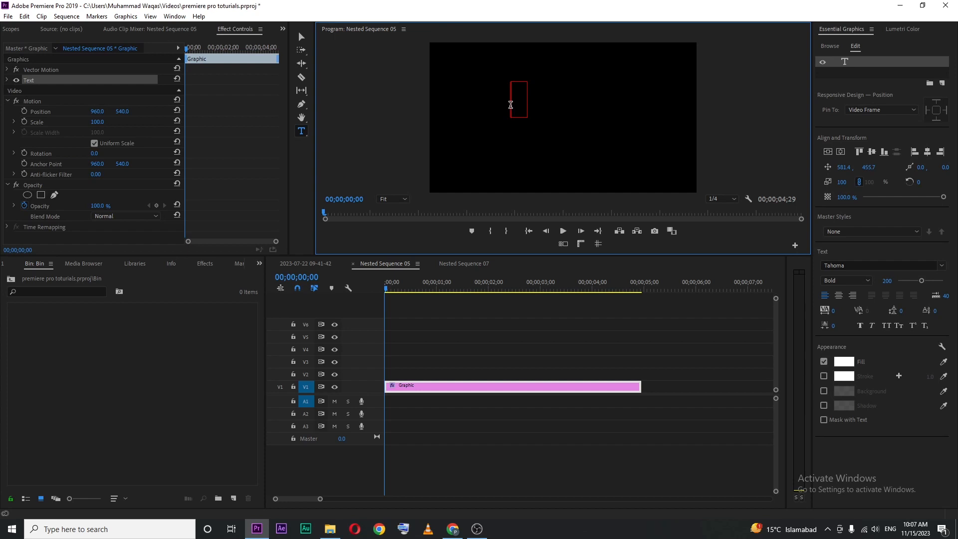
Type the title PREMIERE as bold white text in the Program Monitor
type("PREMIERE")
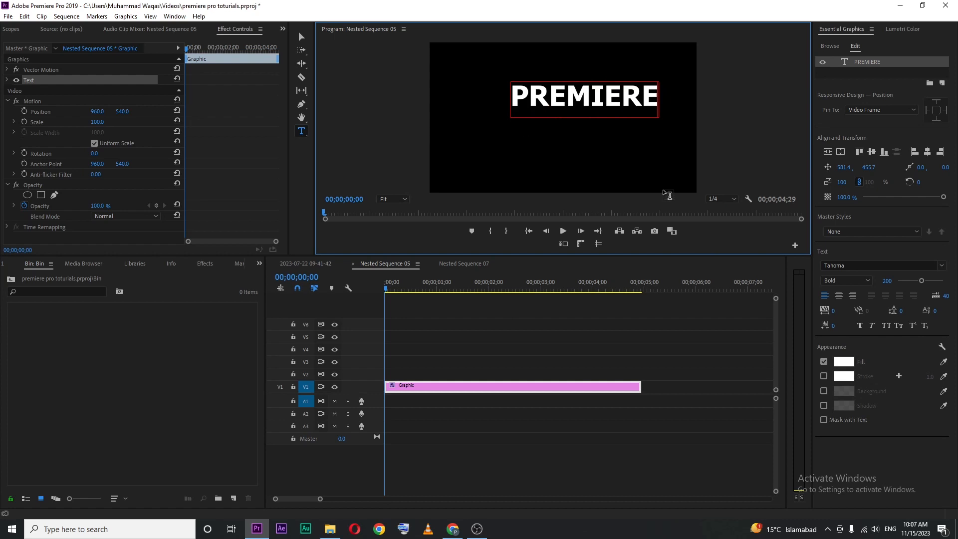
mouse_move(842, 39)
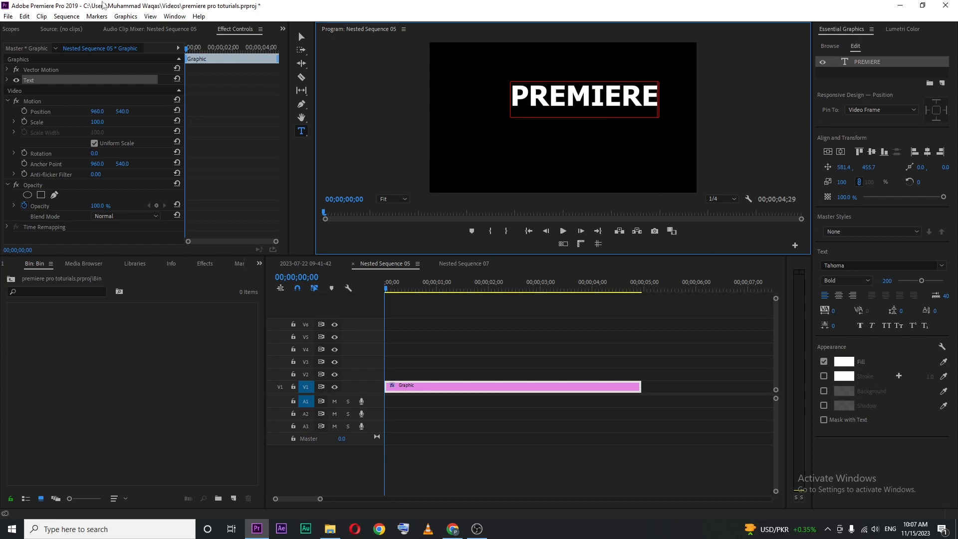
Open the Window menu to browse the available panels, such as Essential Graphics
left_click(175, 16)
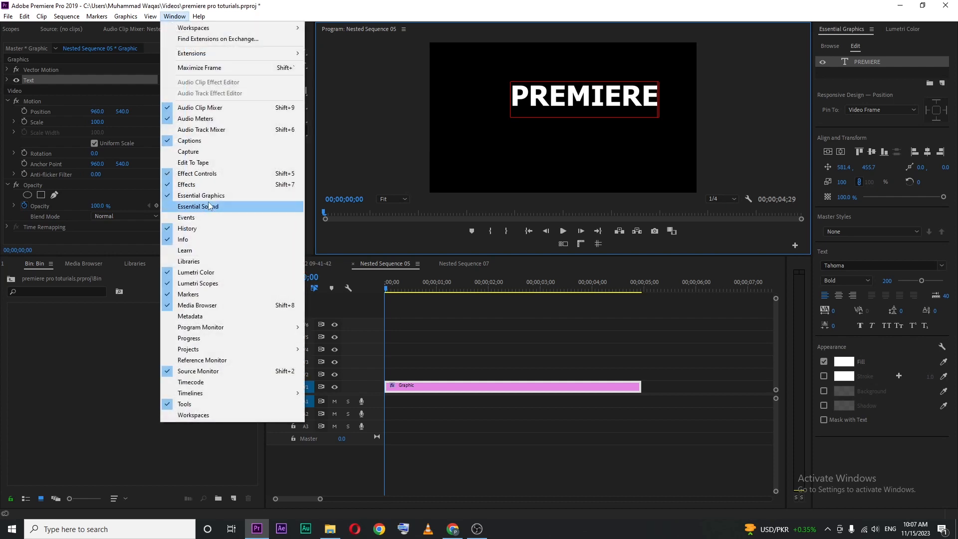
mouse_move(201, 195)
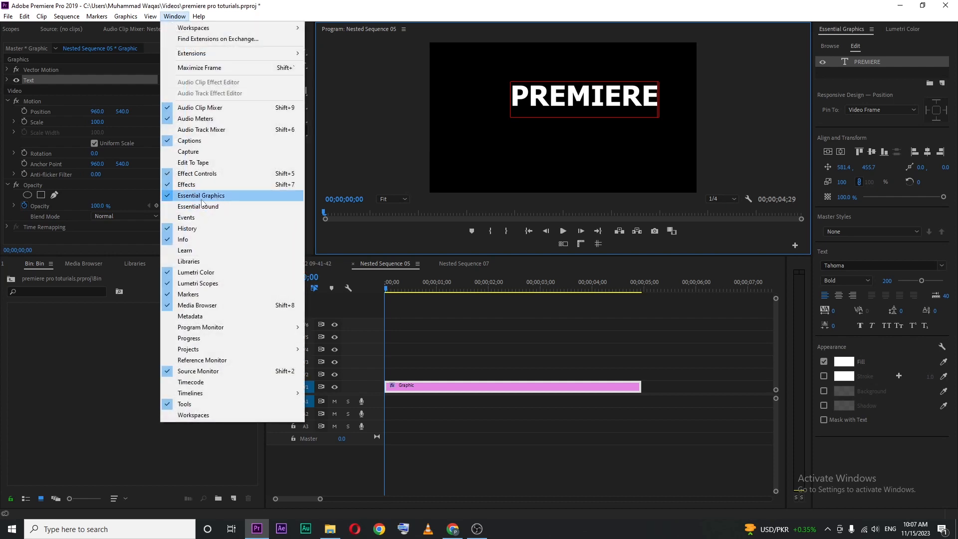
mouse_move(861, 273)
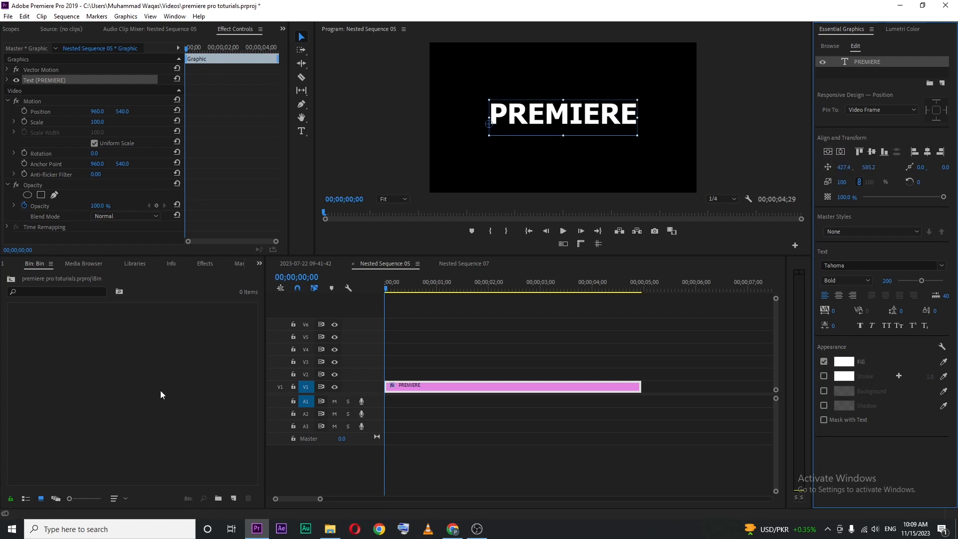
mouse_move(236, 476)
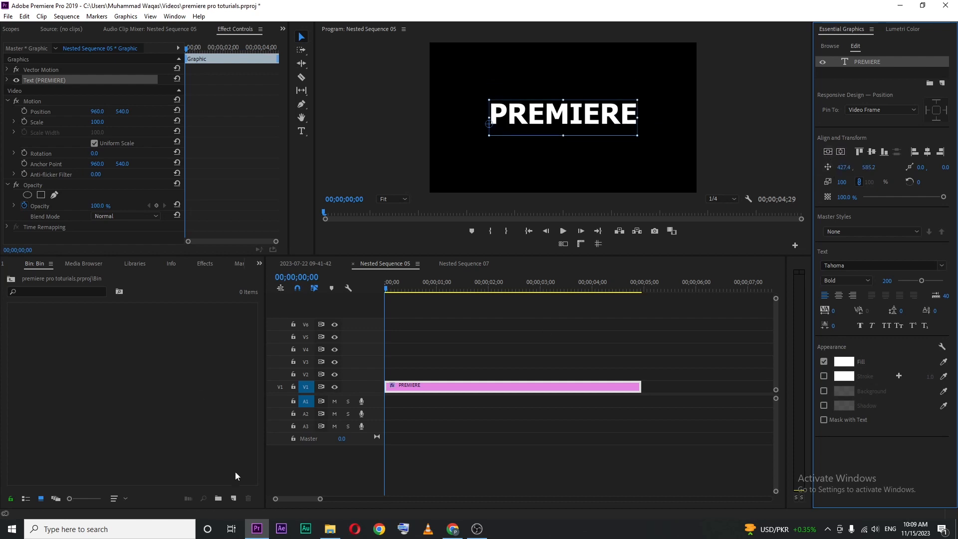
Create a Color Matte with default video settings and white (FFFFFF) as its colour
left_click(234, 498)
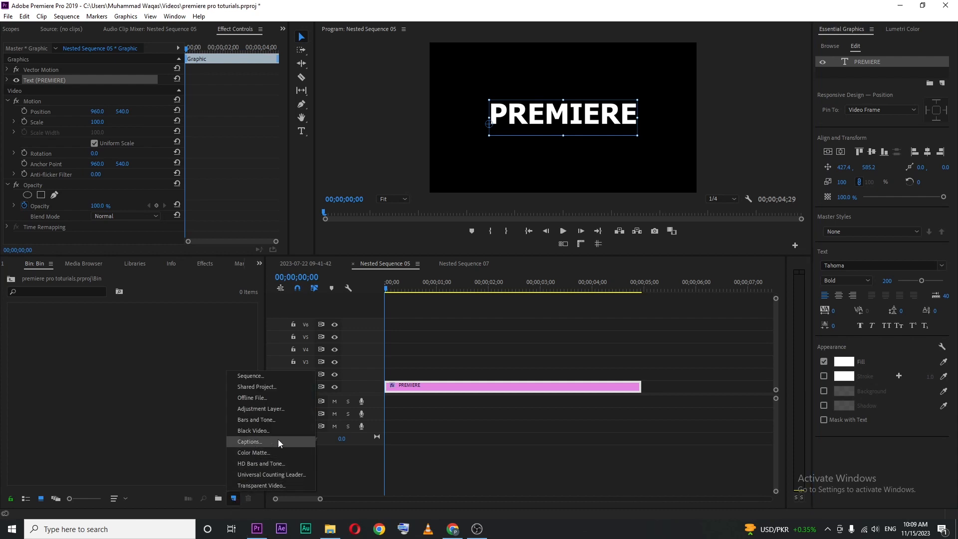
left_click(253, 453)
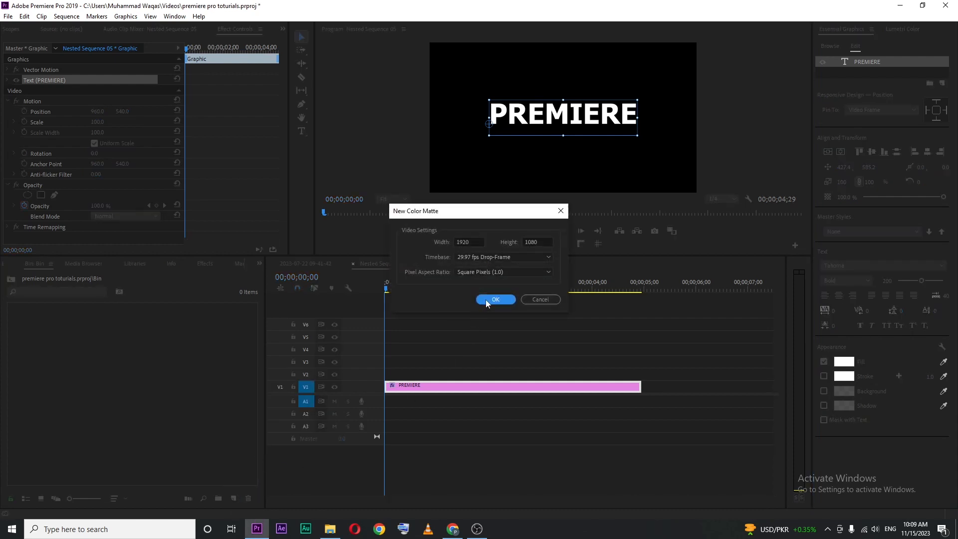
left_click(495, 300)
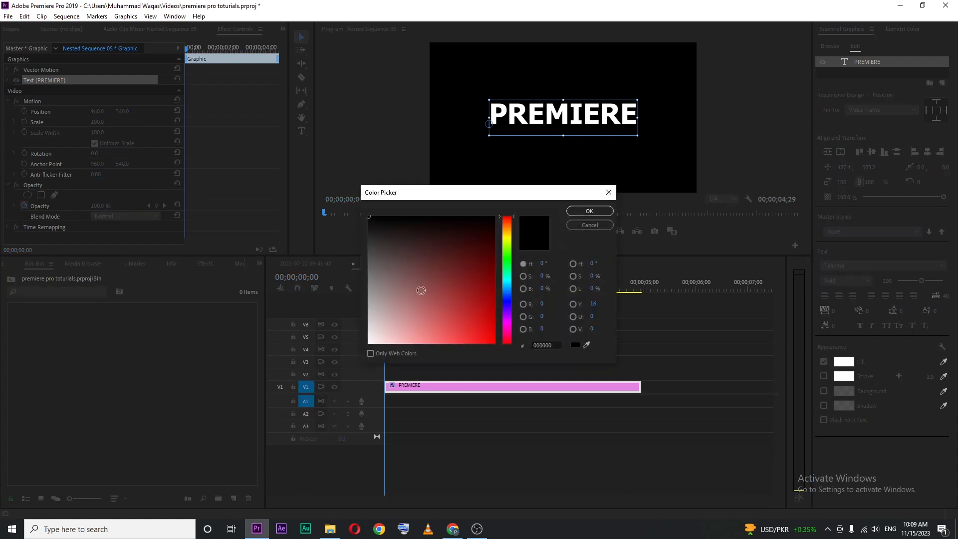
left_click(385, 327)
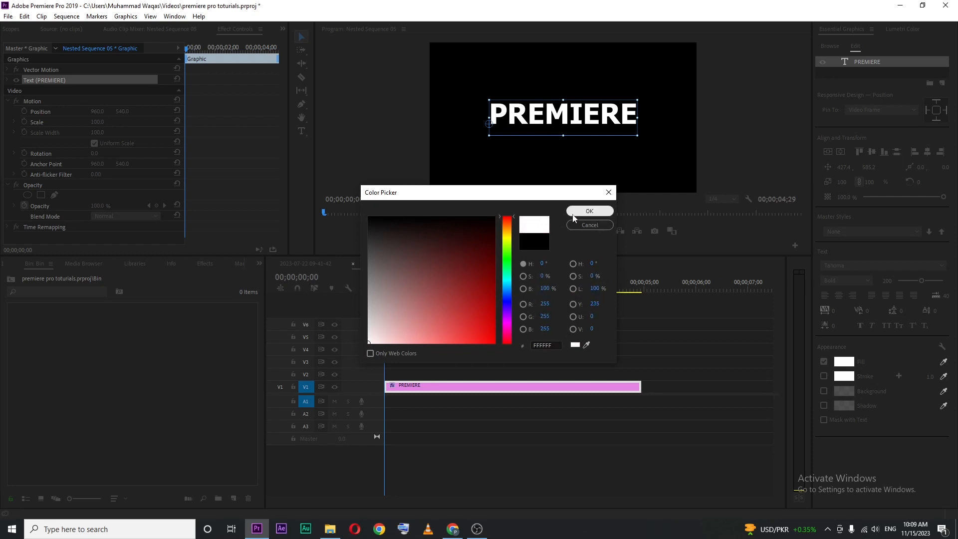
left_click(588, 211)
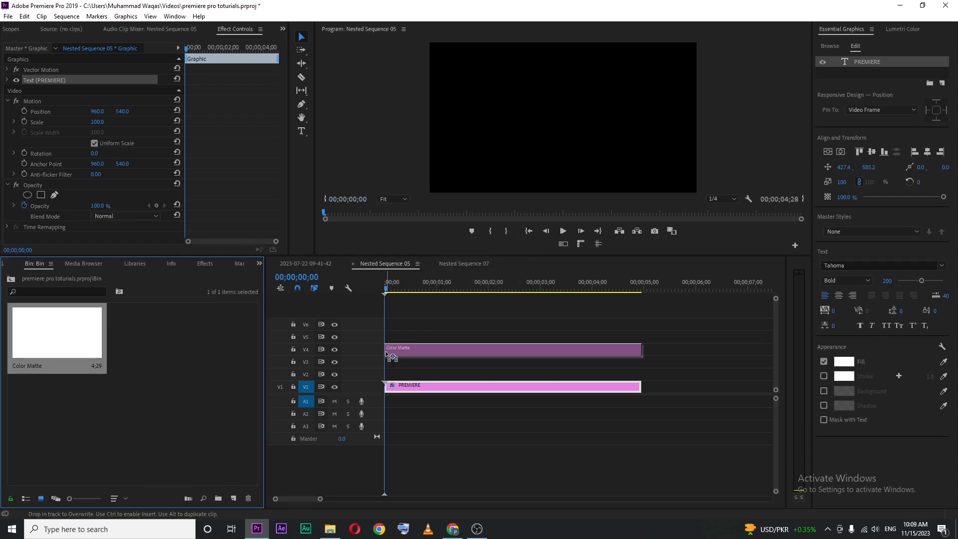
Select the colour matte clip and search the Effects panel for 'line' to find Linear Wipe
left_click(514, 348)
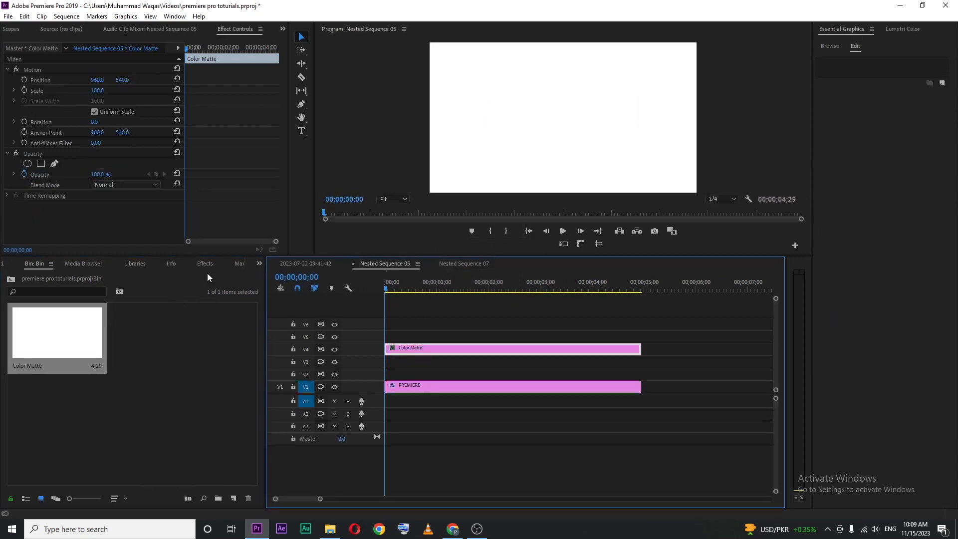
left_click(205, 263)
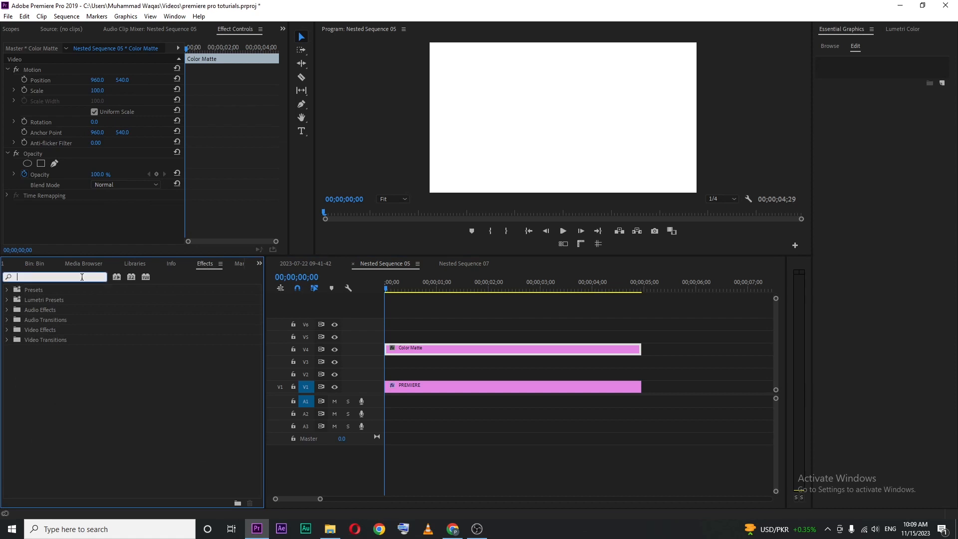
type("line")
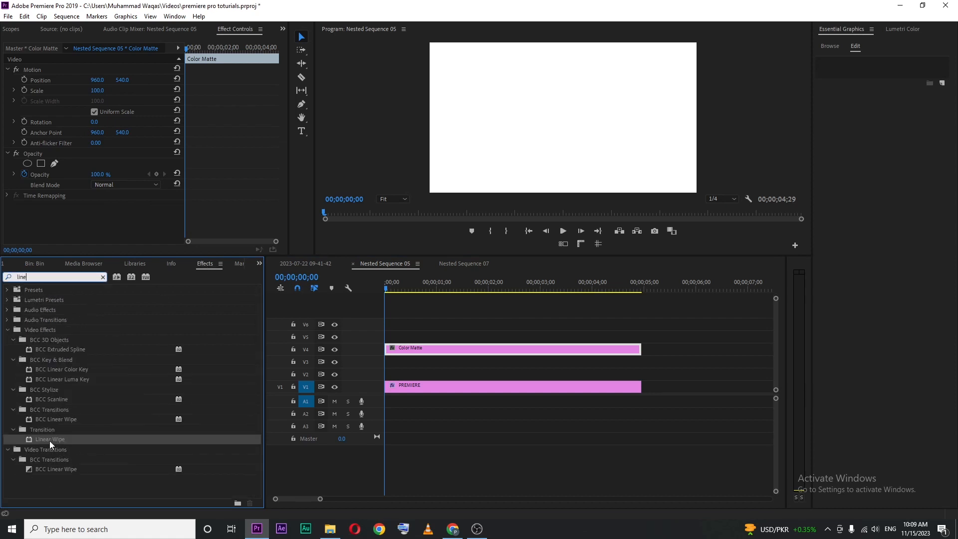
mouse_move(54, 445)
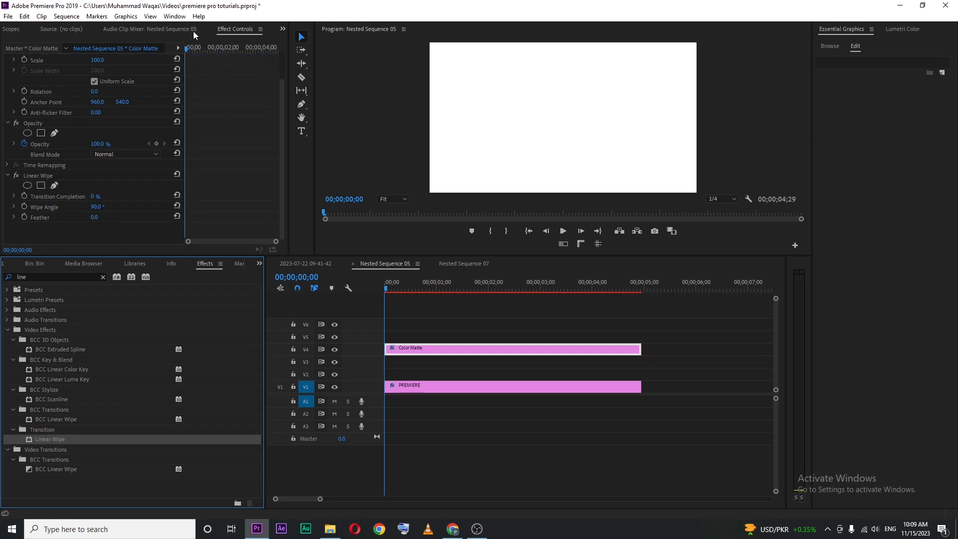
Start keyframing Linear Wipe Transition Completion at the sequence start, with about one second as the end
left_click(442, 282)
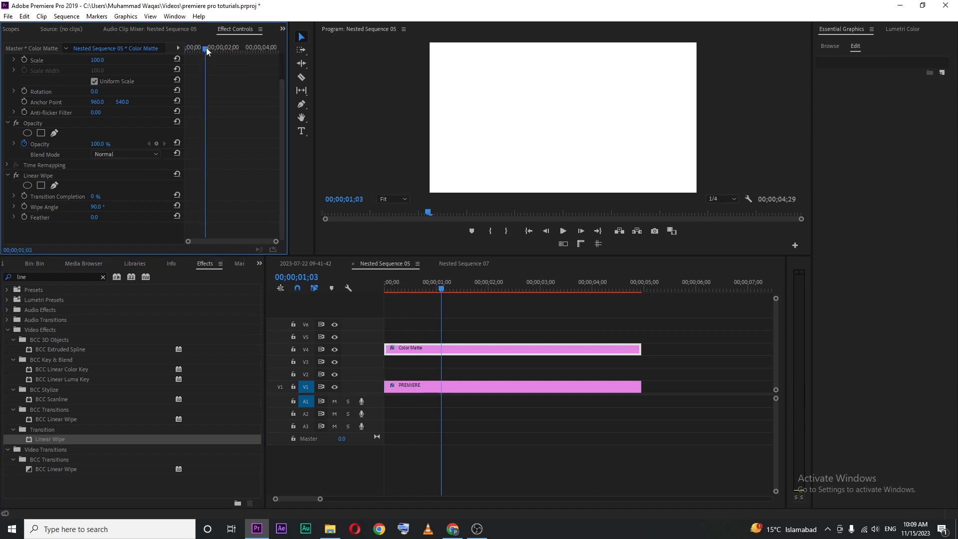
left_click(385, 287)
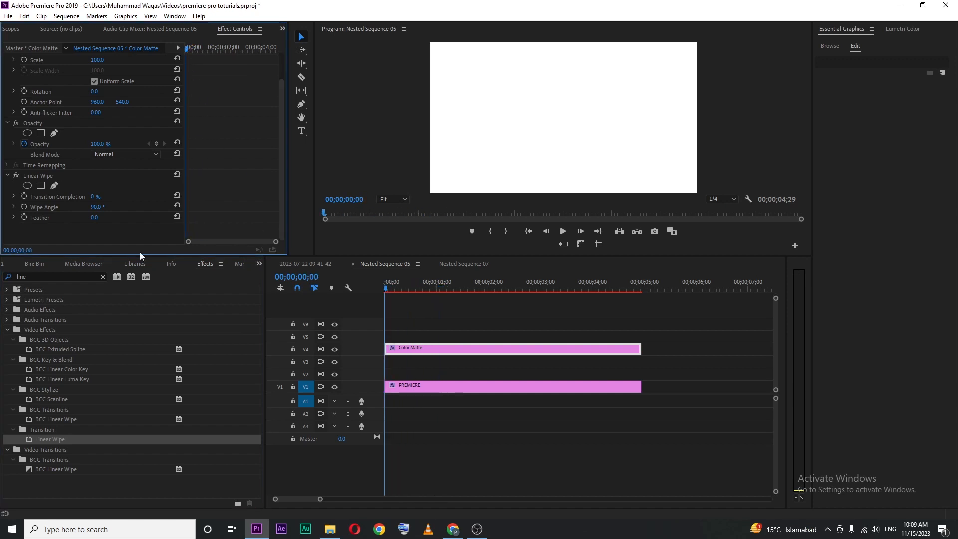
mouse_move(25, 197)
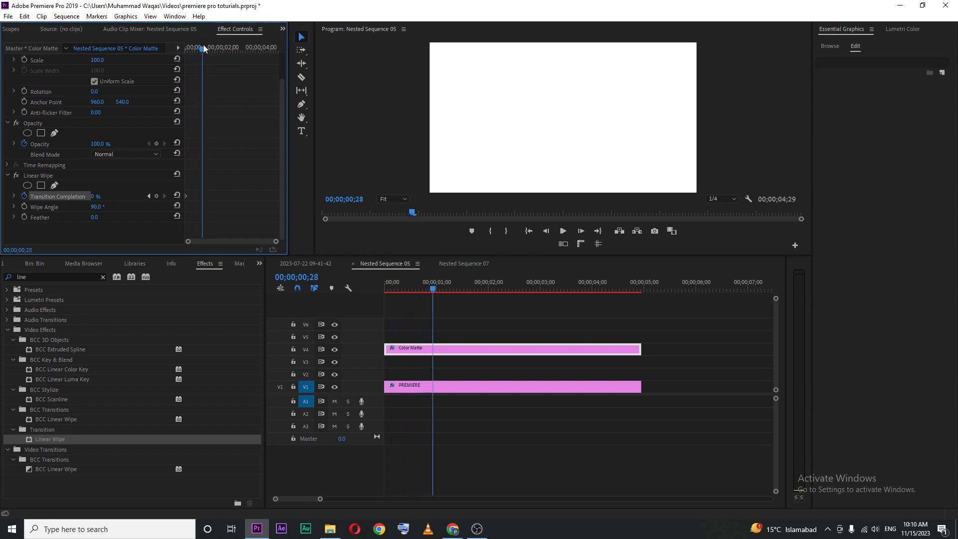
left_click(431, 282)
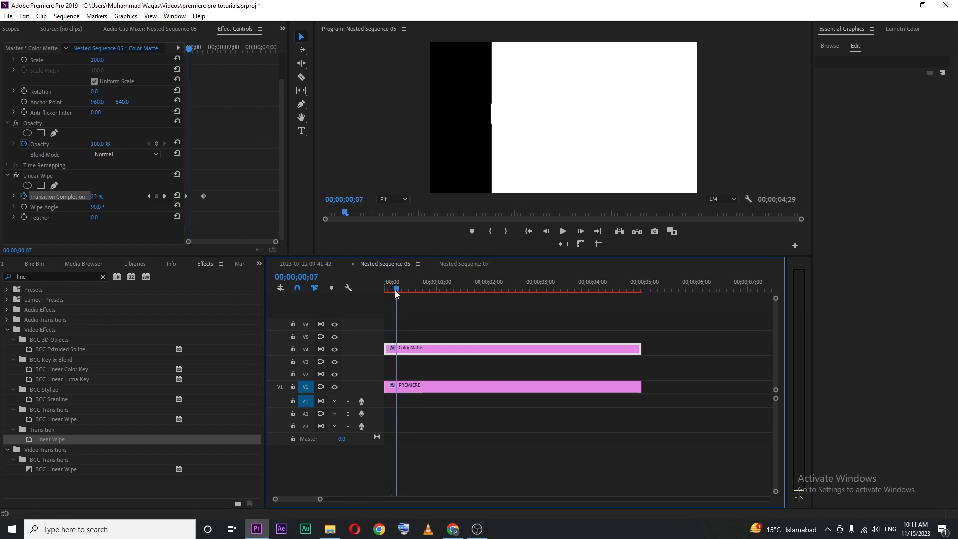
mouse_move(46, 159)
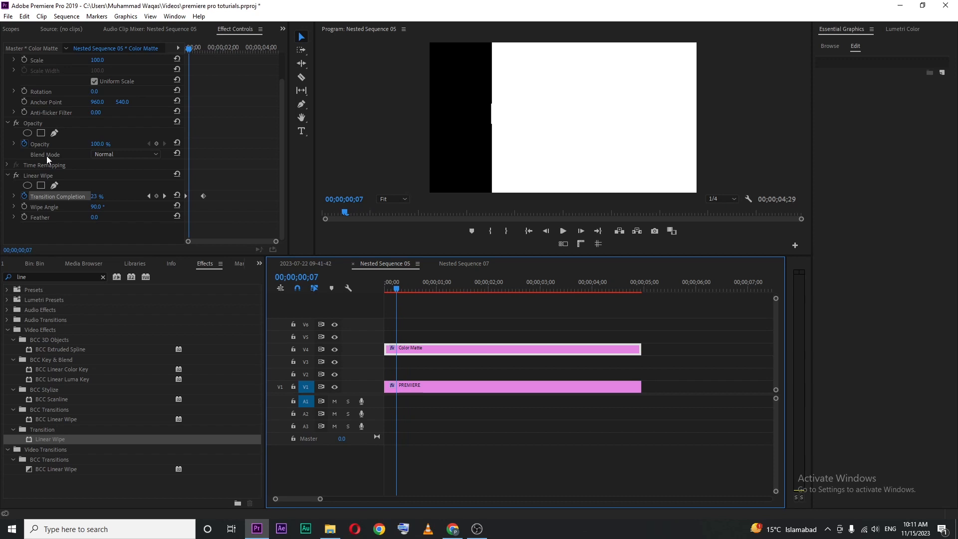
Set the matte's blend mode to Difference and preview the PREMIERE reveal animation
left_click(125, 154)
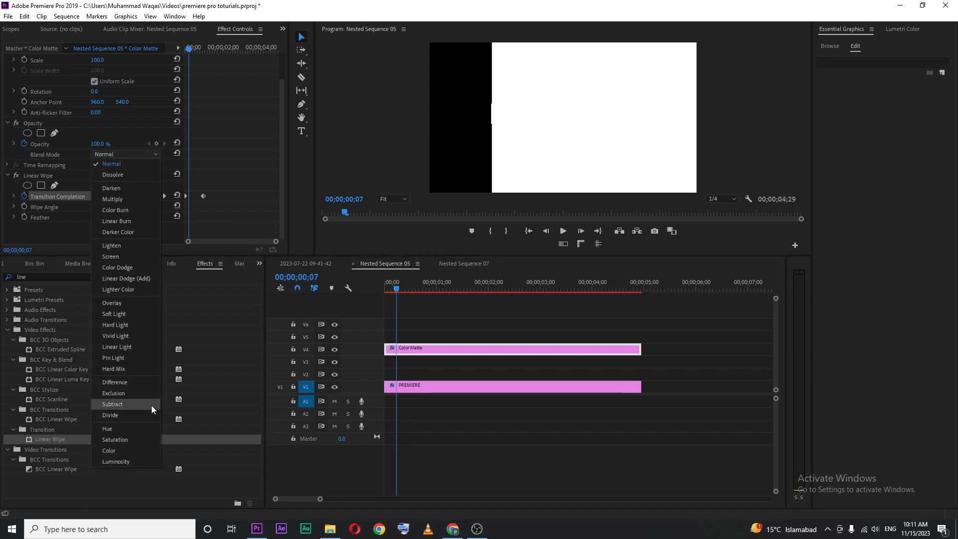
left_click(115, 382)
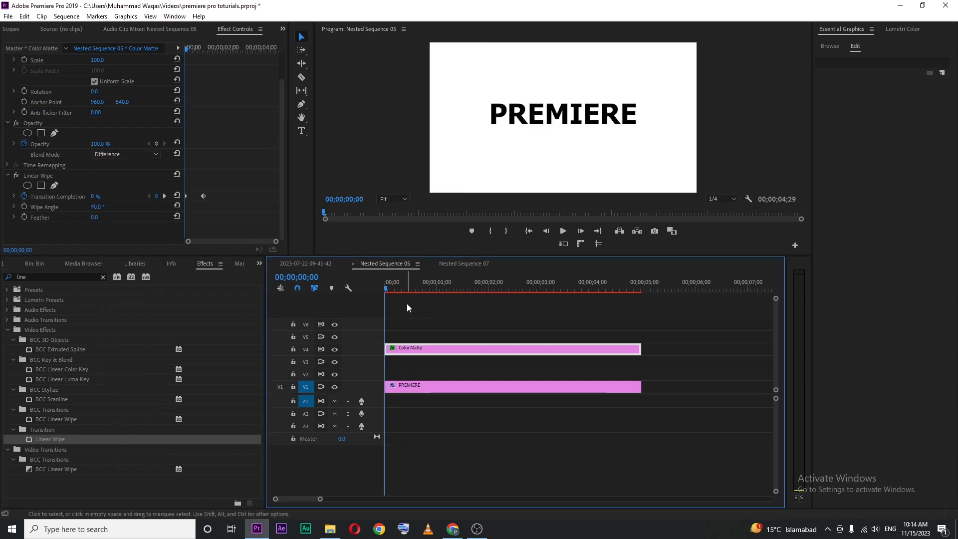
left_click(562, 231)
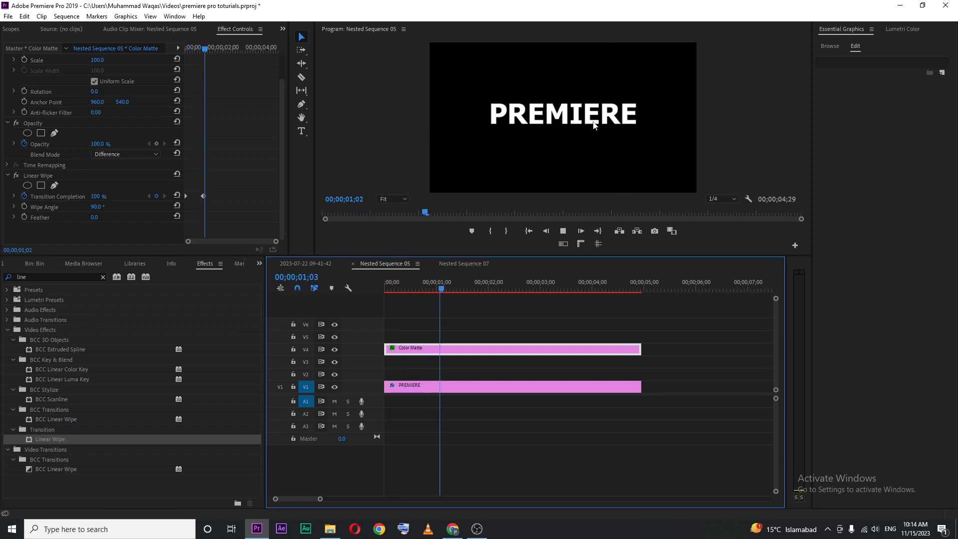
left_click(451, 288)
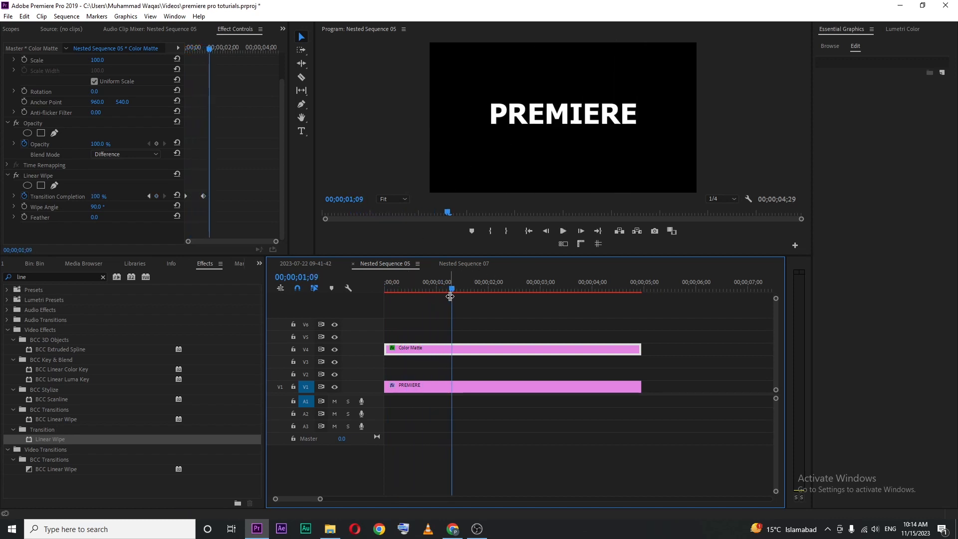